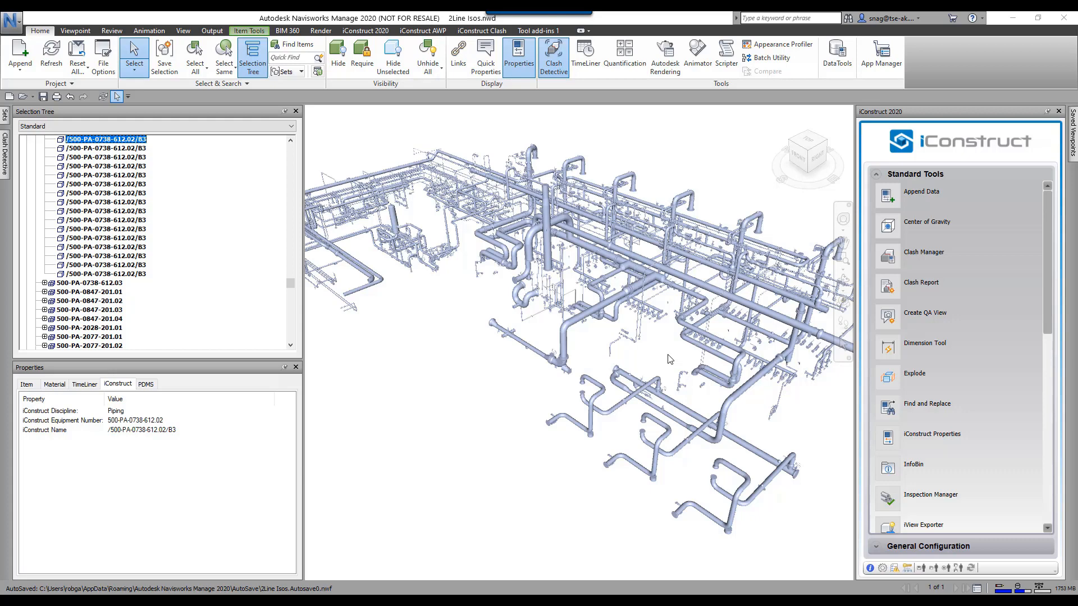
mouse_move(42, 444)
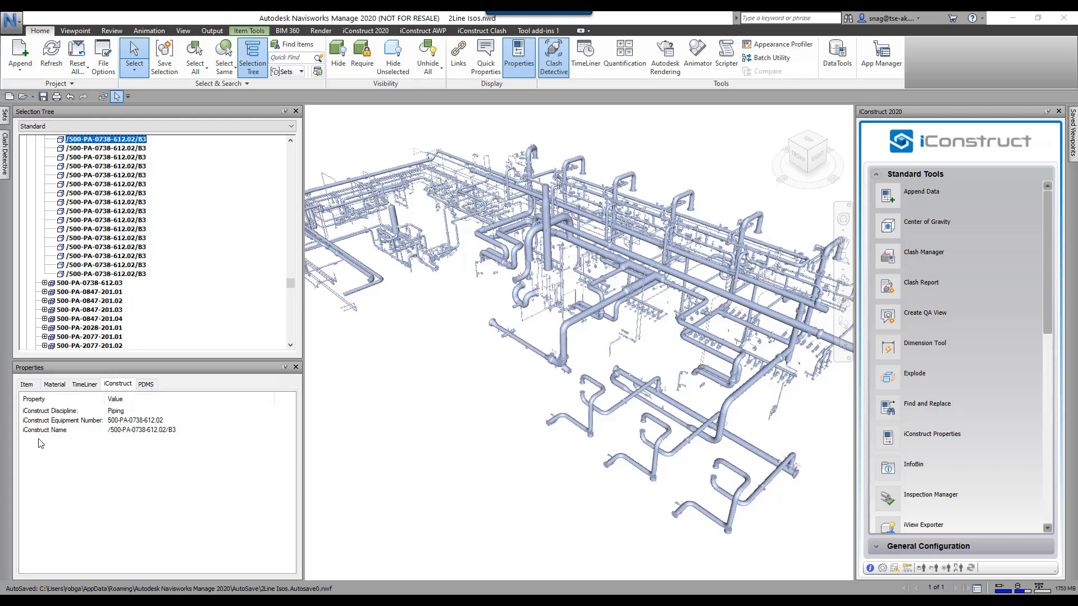
mouse_move(113, 436)
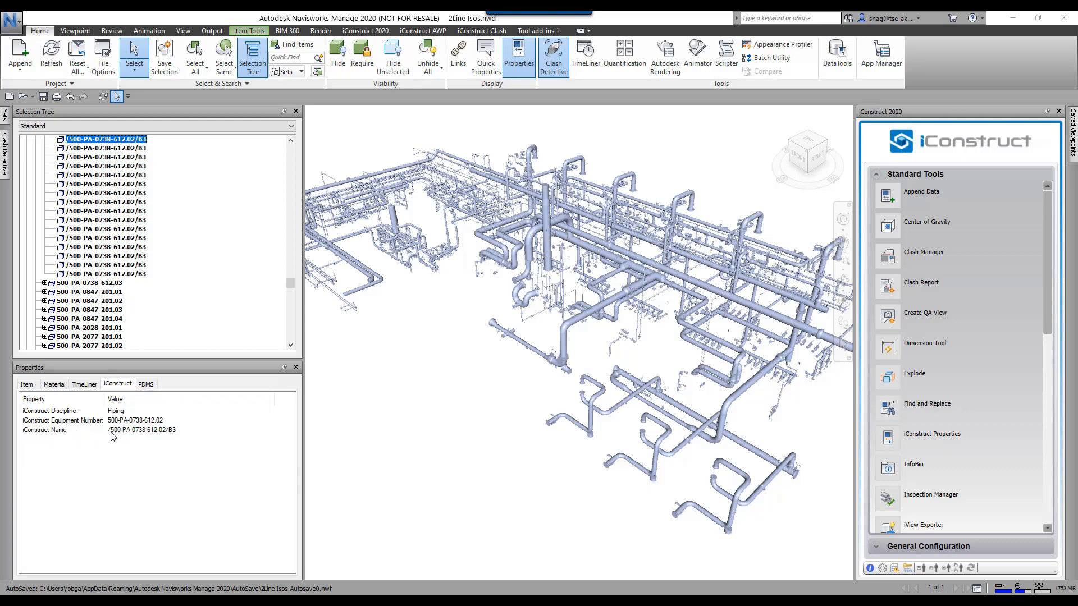
mouse_move(124, 443)
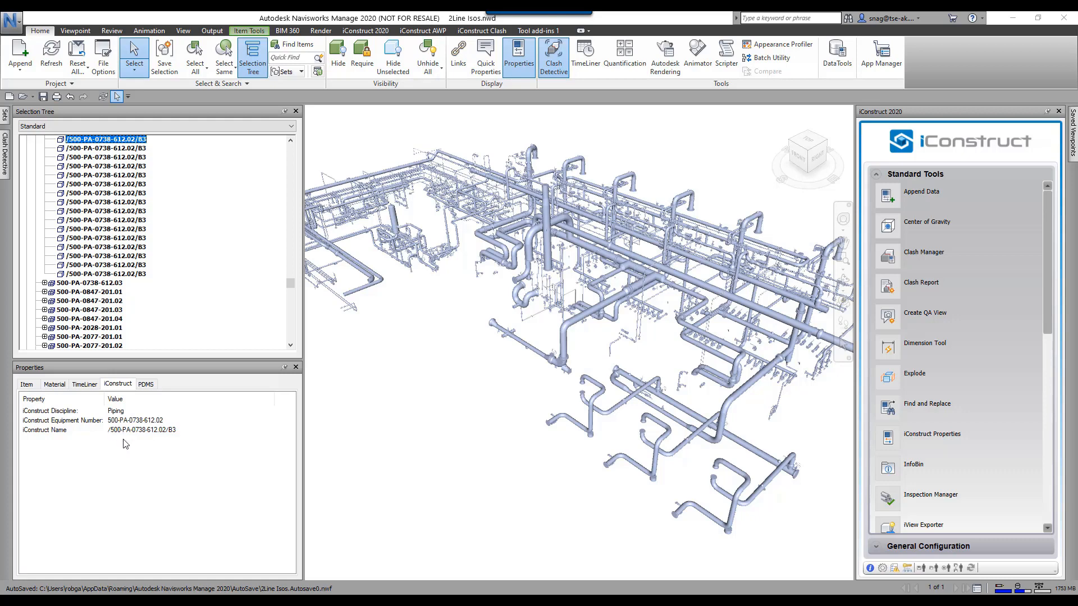
mouse_move(168, 436)
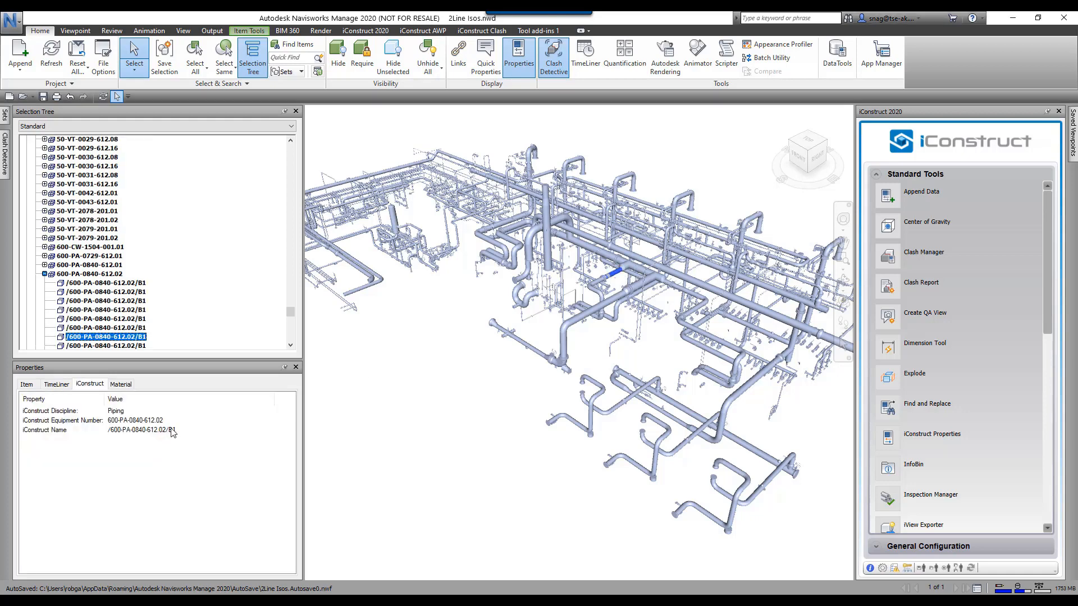
mouse_move(163, 440)
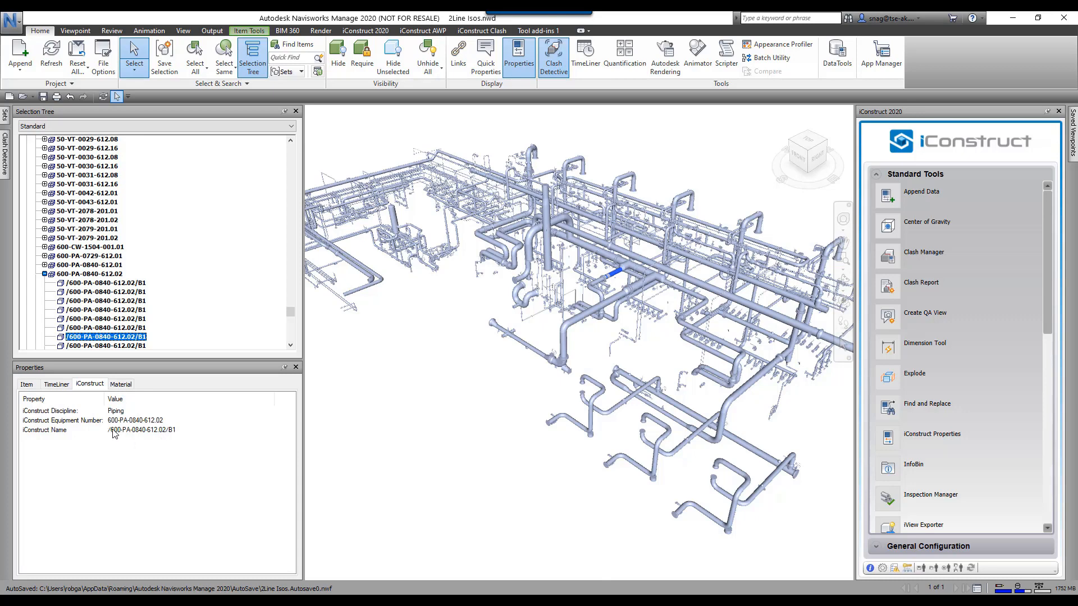
mouse_move(909, 160)
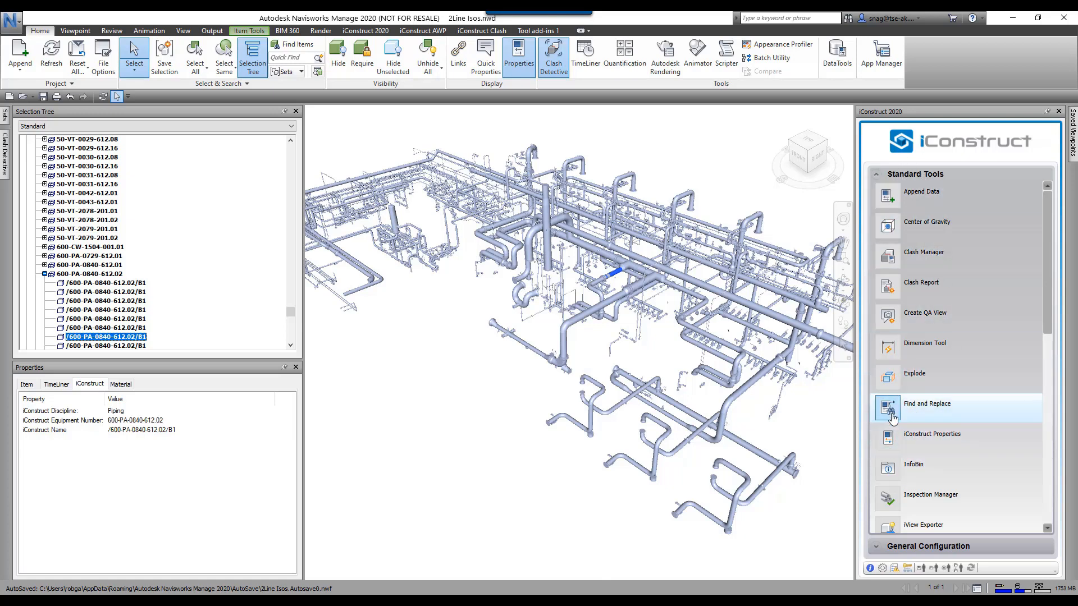
Step: Start iConstruct Find and Replace and refresh the Navisworks model properties
click(926, 403)
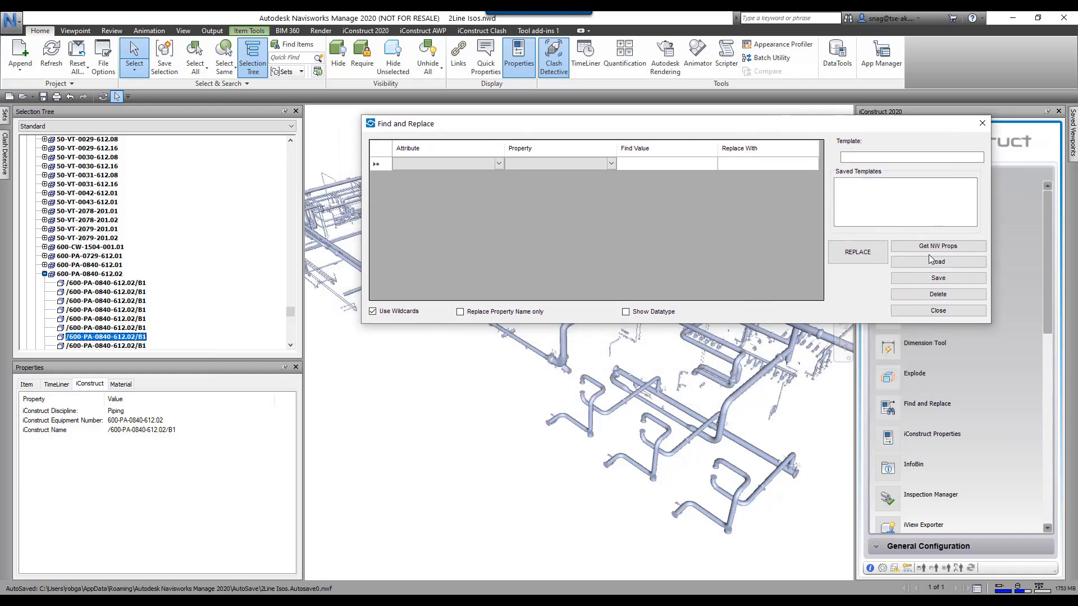
click(936, 246)
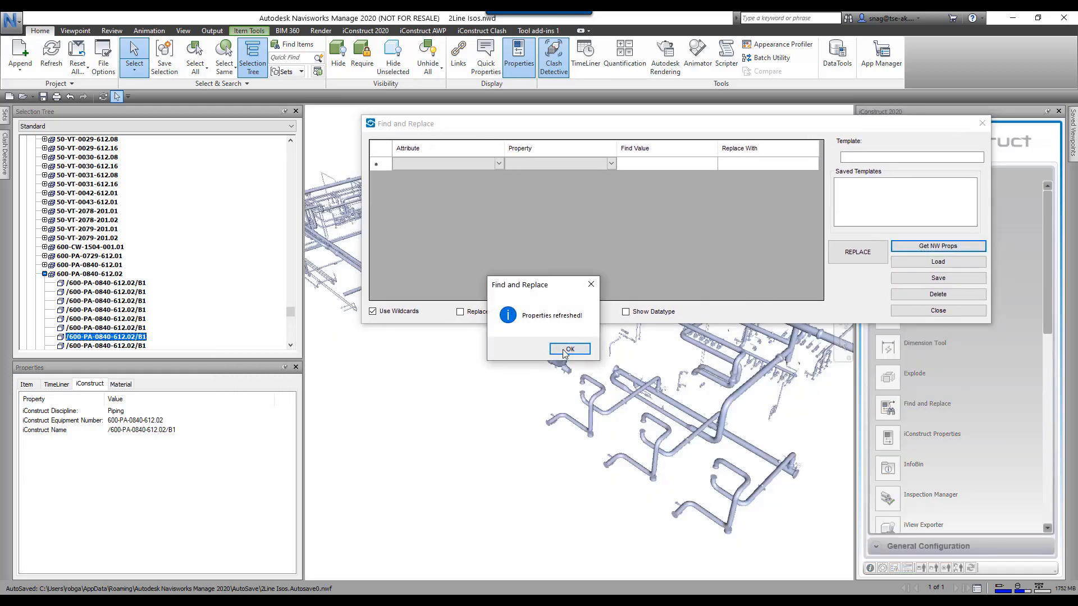
click(569, 348)
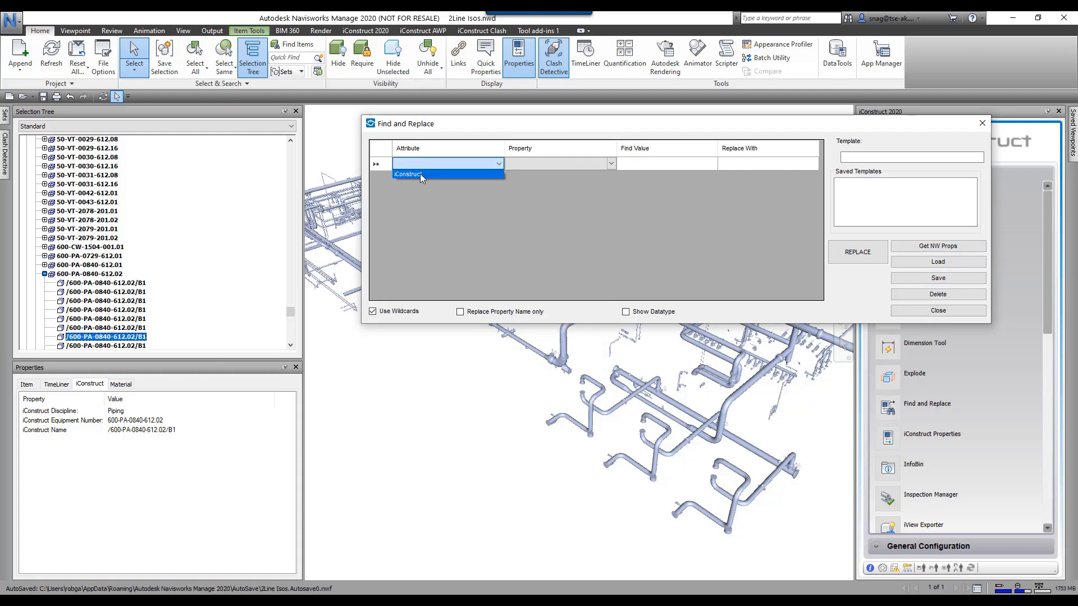
Step: Set the rule's attribute to iConstruct and its property to iConstruct Name
click(407, 174)
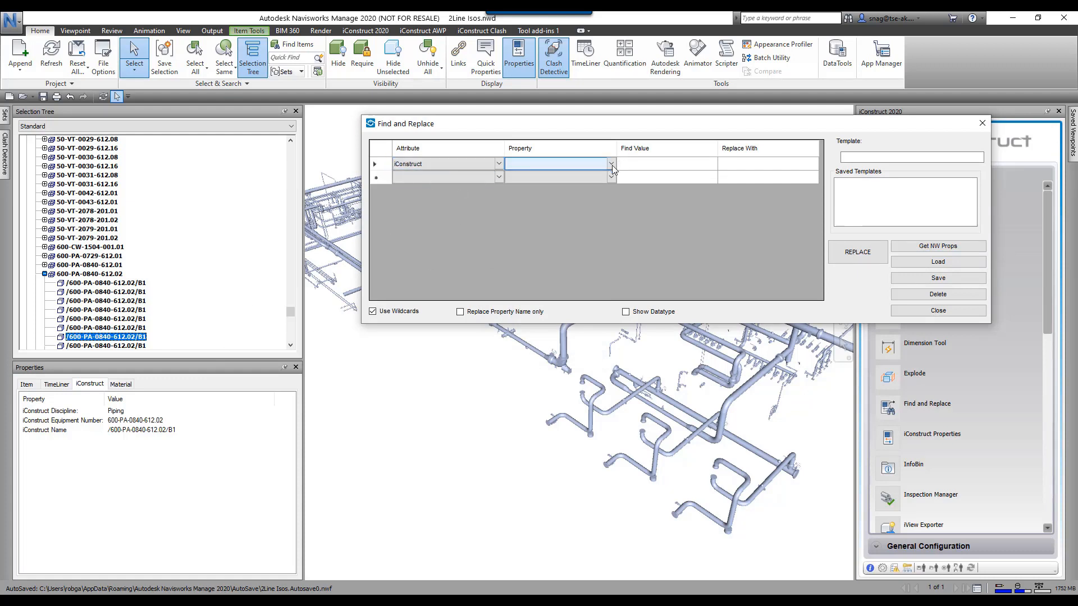
click(609, 163)
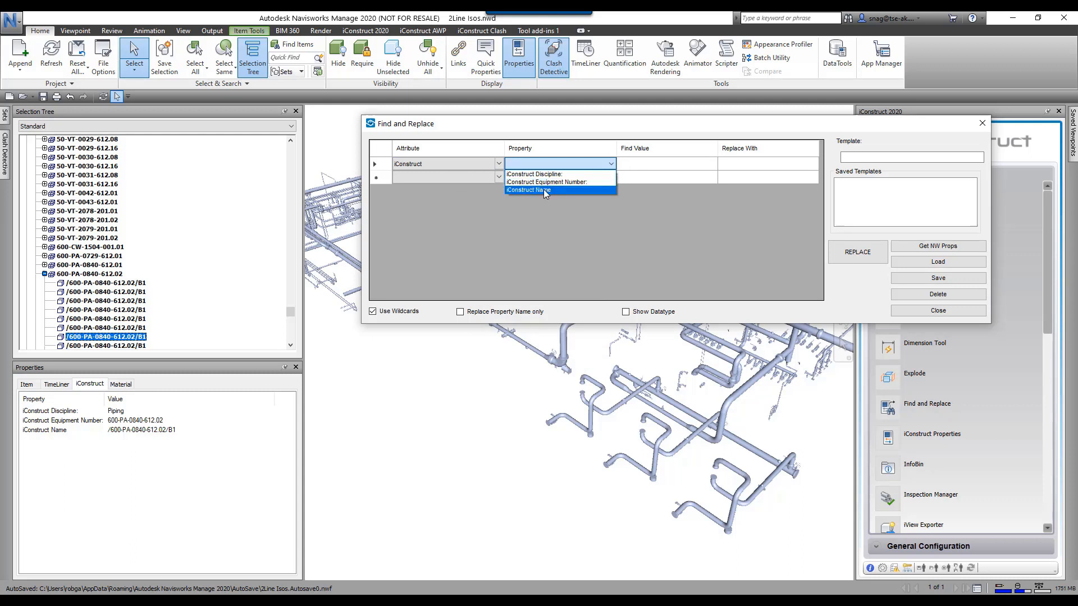
click(528, 189)
text(/)
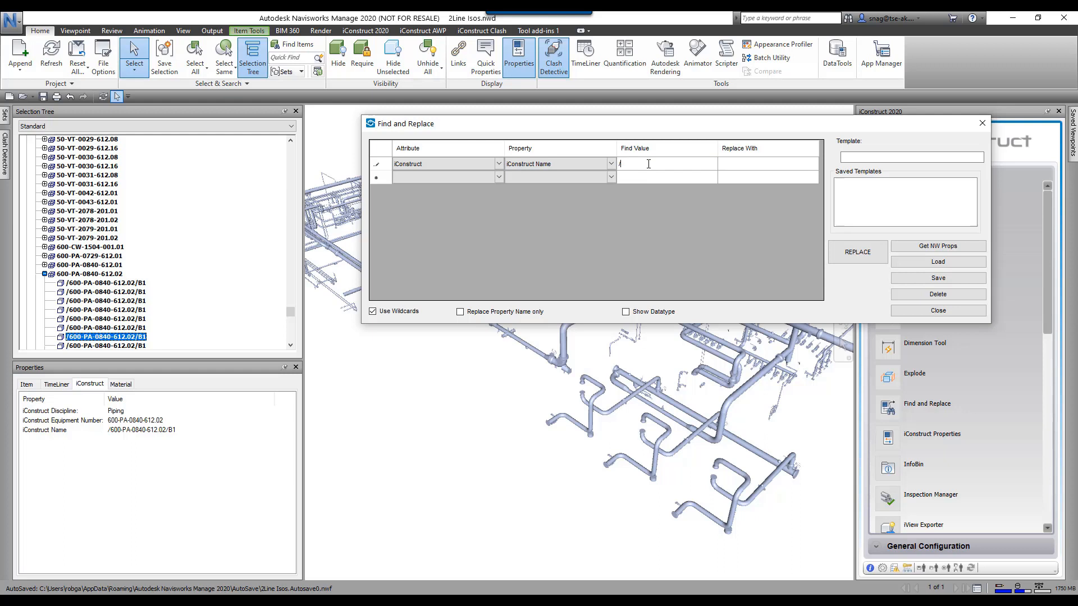
Step: Replace /B with -B in iConstruct Name, accepting the report of 2 property changes
text(B)
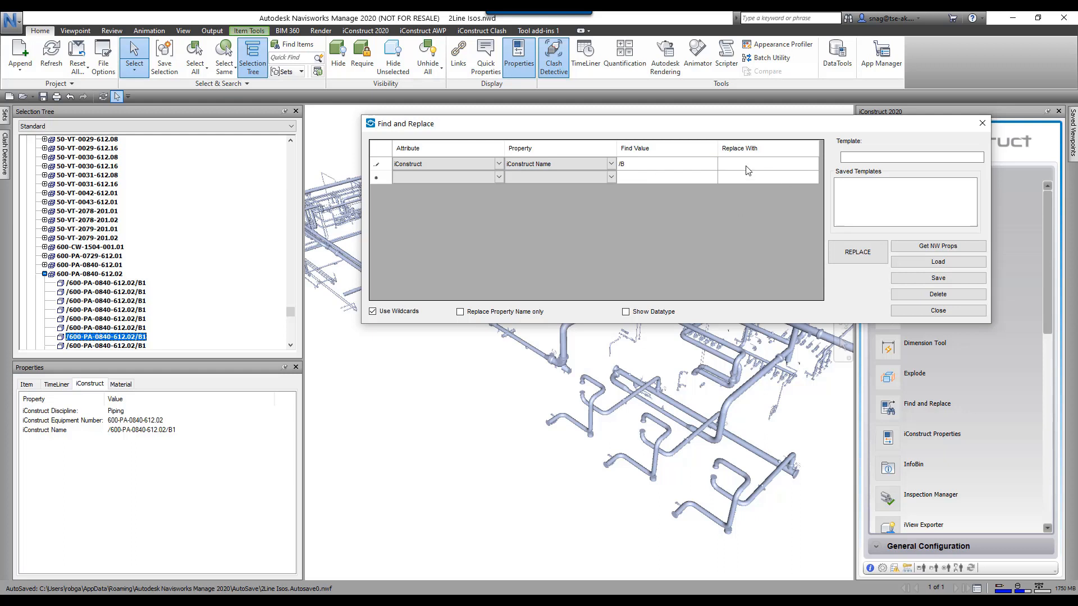
click(738, 164)
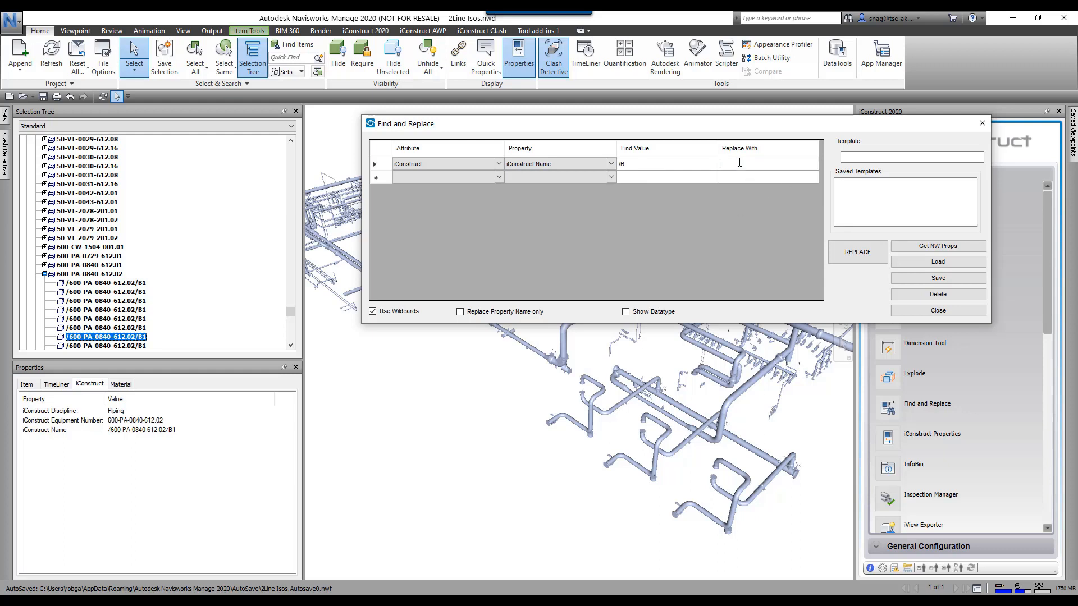
text(-B)
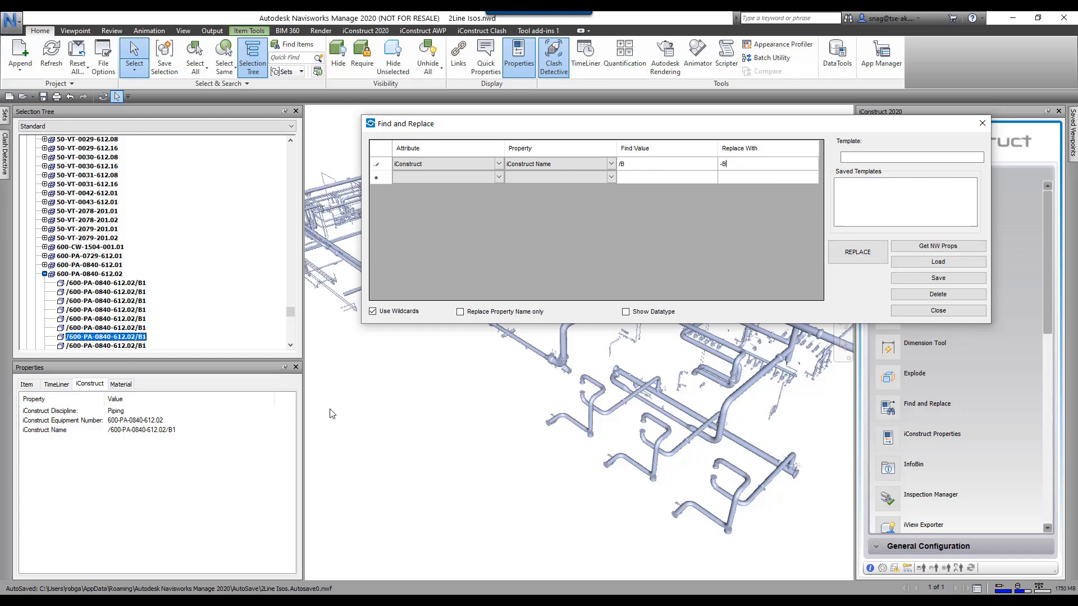
click(857, 251)
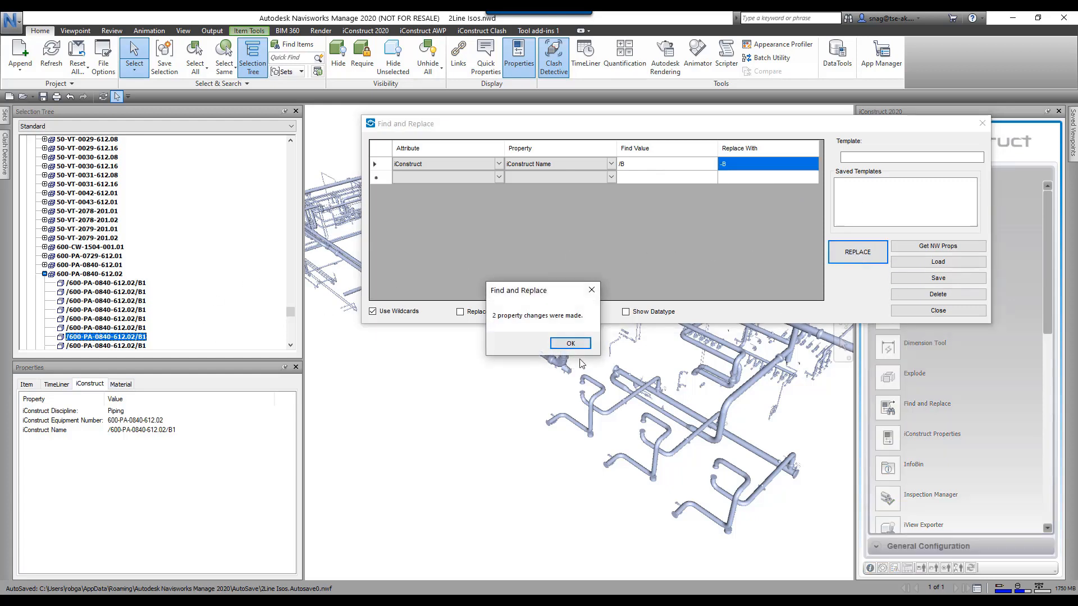
click(569, 343)
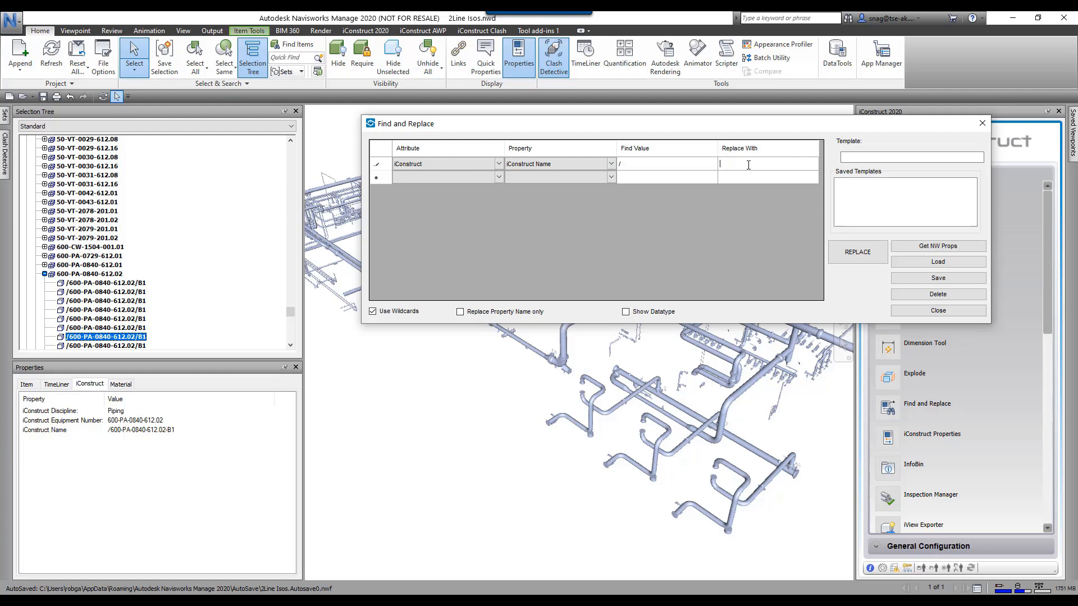
Step: Strip the remaining / from iConstruct Name with an empty replacement, giving 600-PA-0840-612.02-B1
click(856, 251)
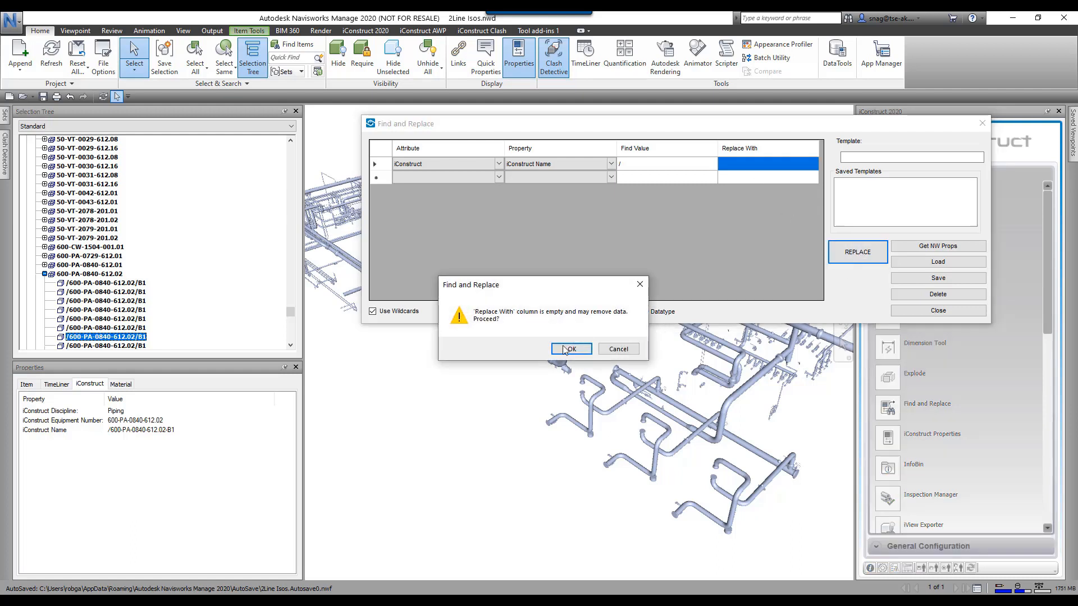
click(570, 348)
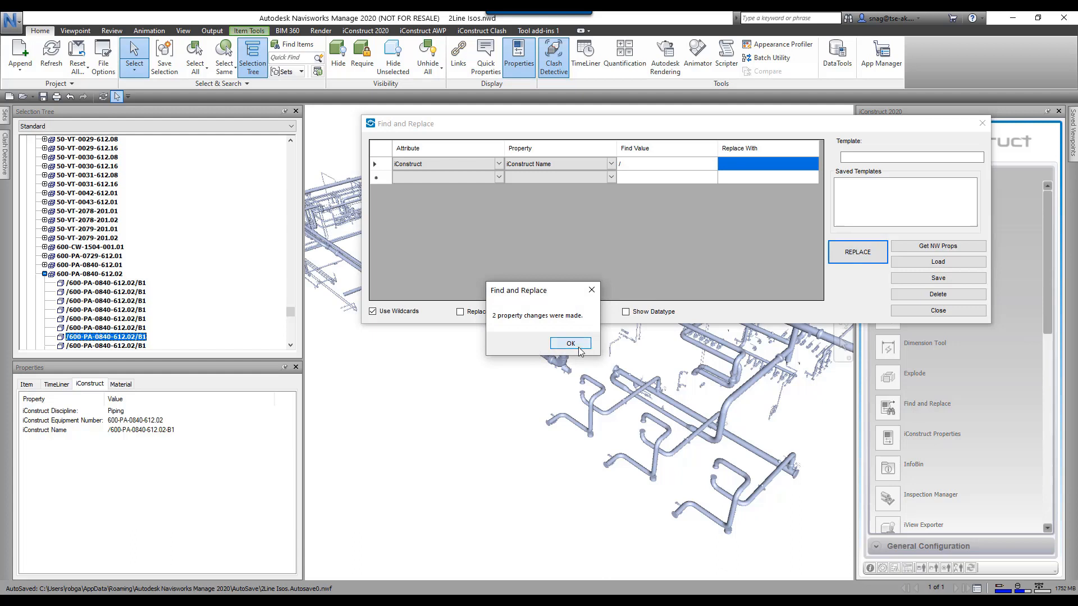
click(569, 344)
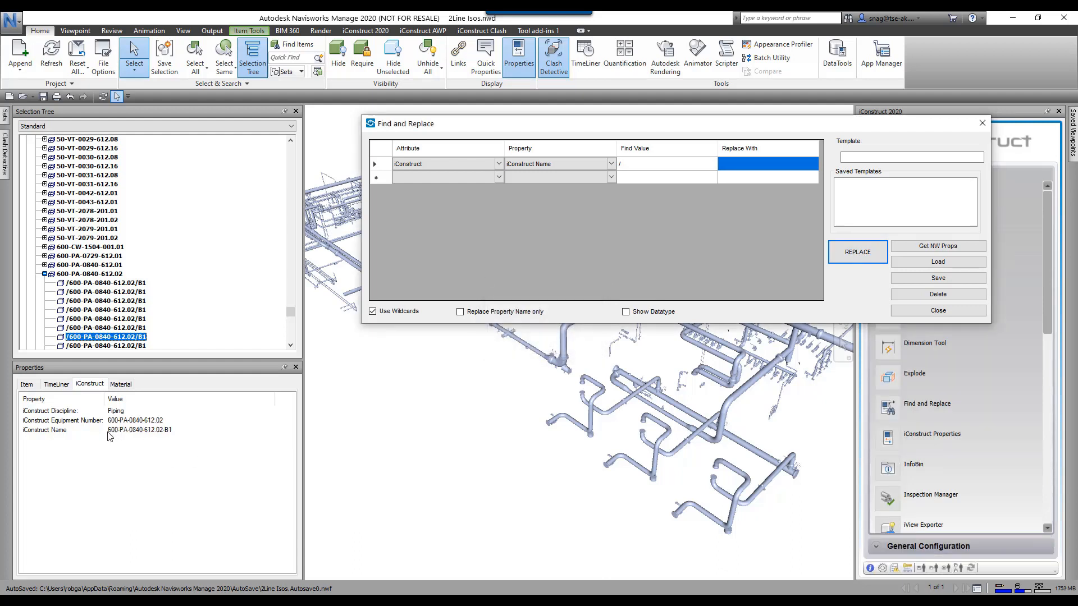
mouse_move(182, 437)
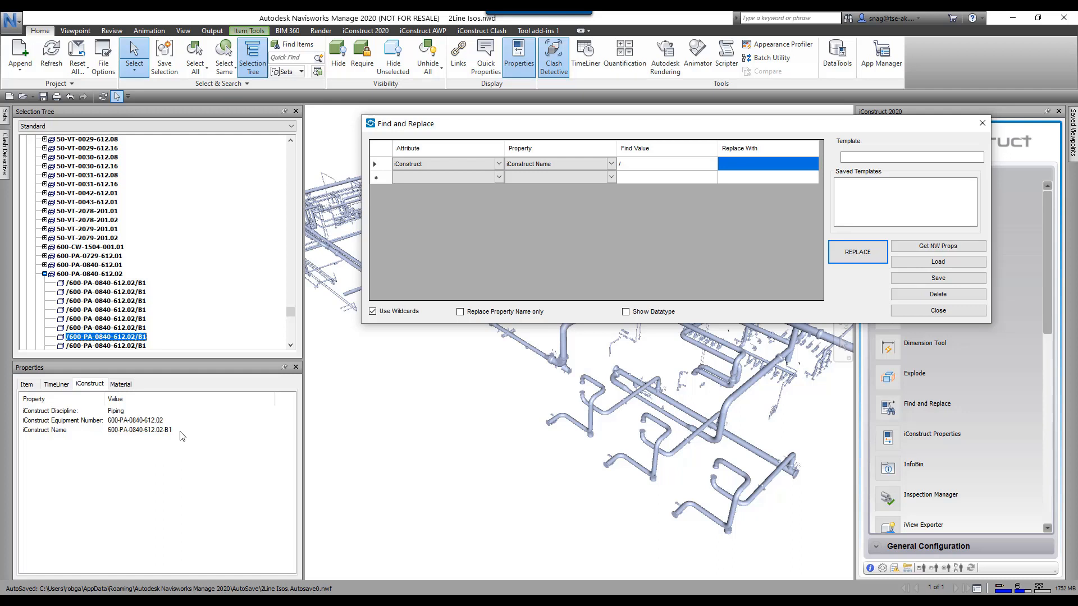
mouse_move(363, 401)
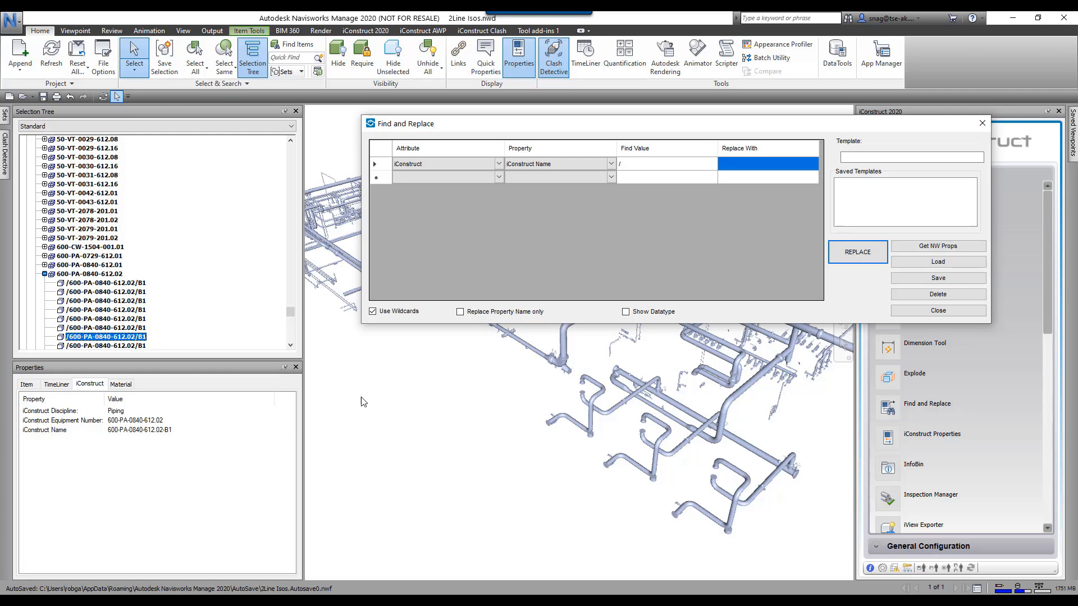
Step: Enable Replace Property Name only so just the Replace With column remains
click(460, 311)
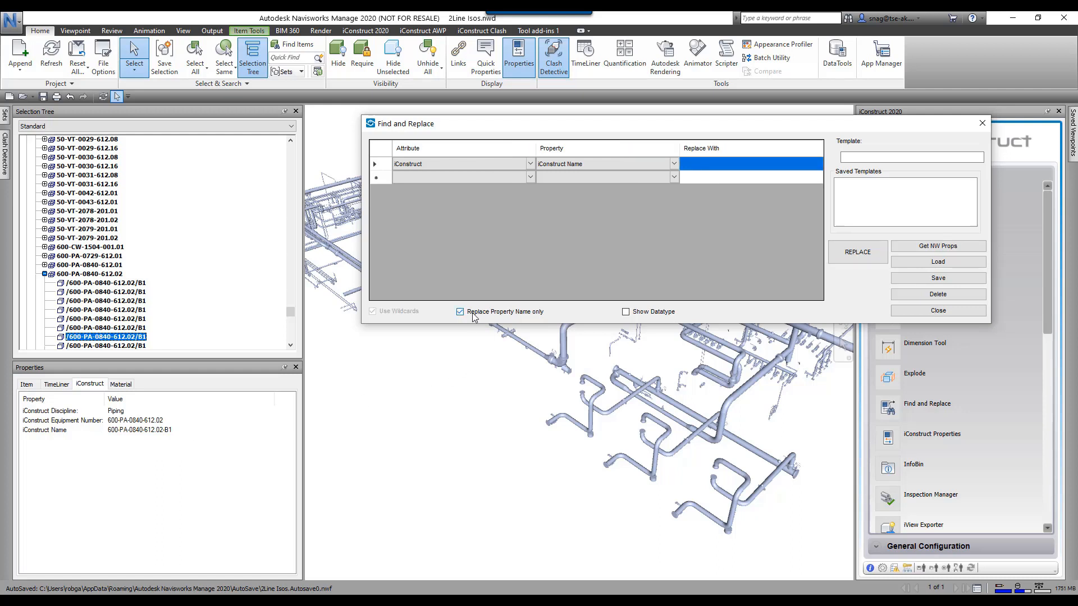
mouse_move(65, 437)
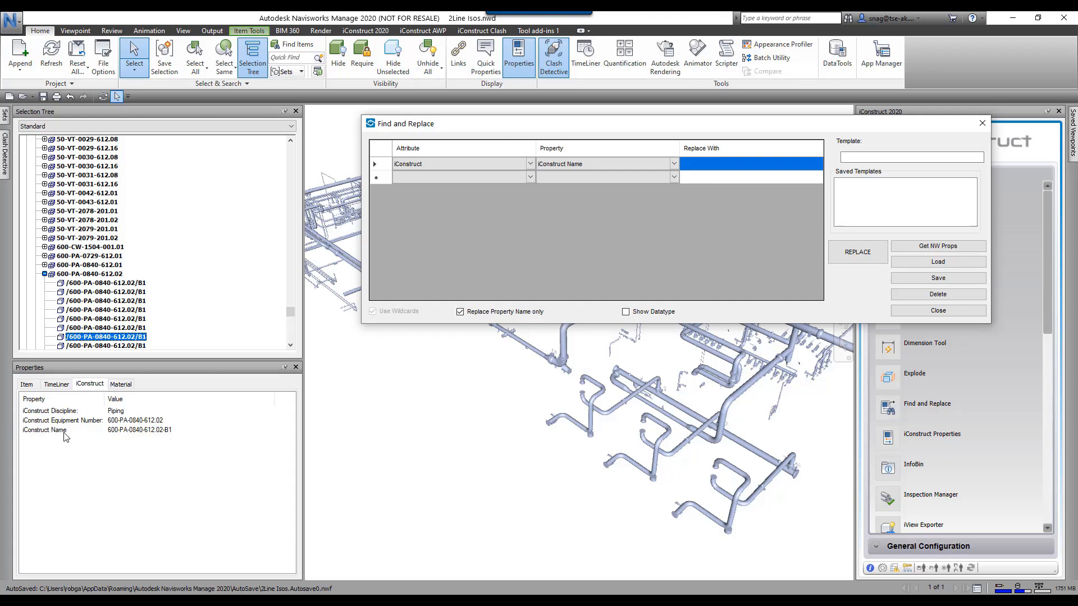
mouse_move(541, 461)
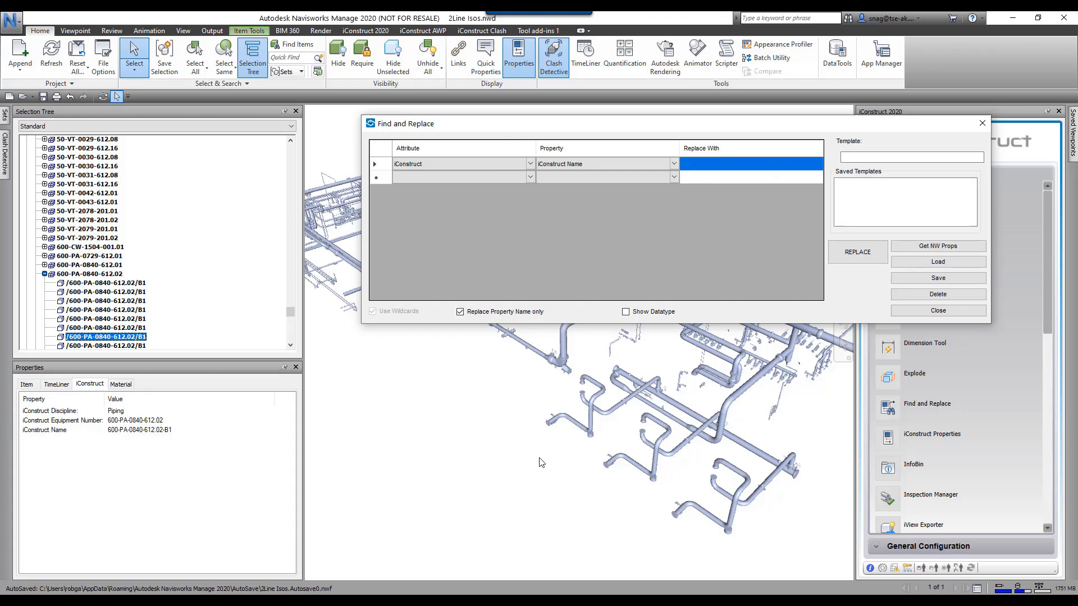